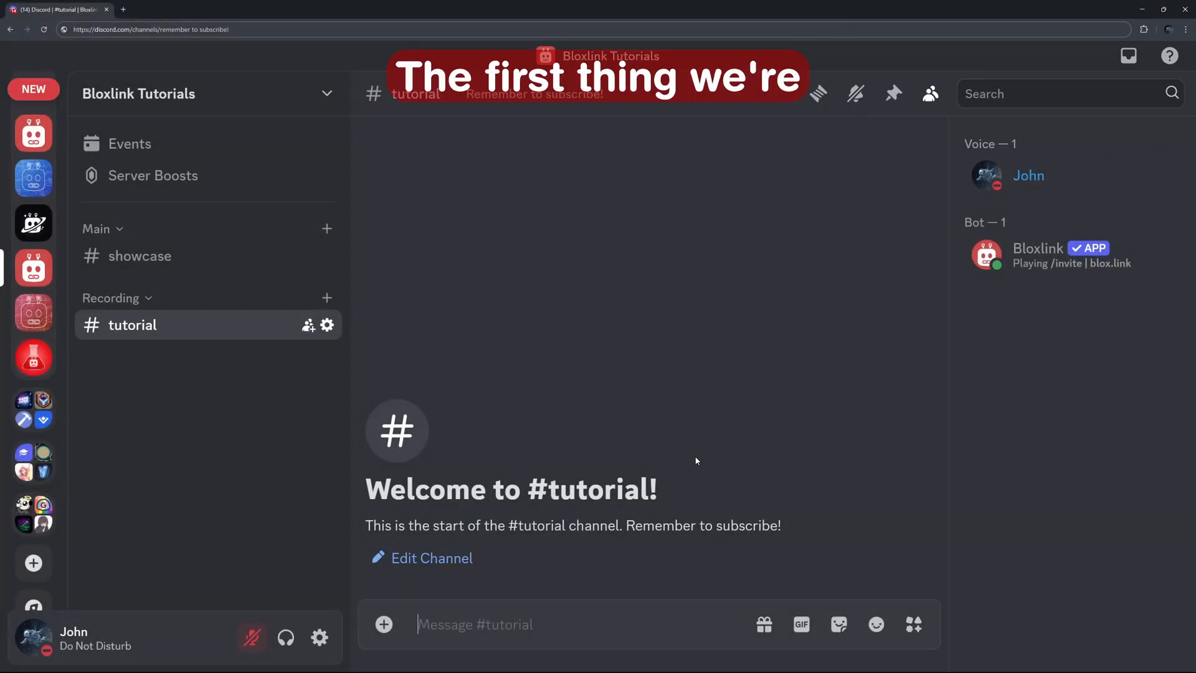
- Run Bloxlink's /verify command and follow its link through to the Bloxlink website
{"action": "type", "text": "/veri"}
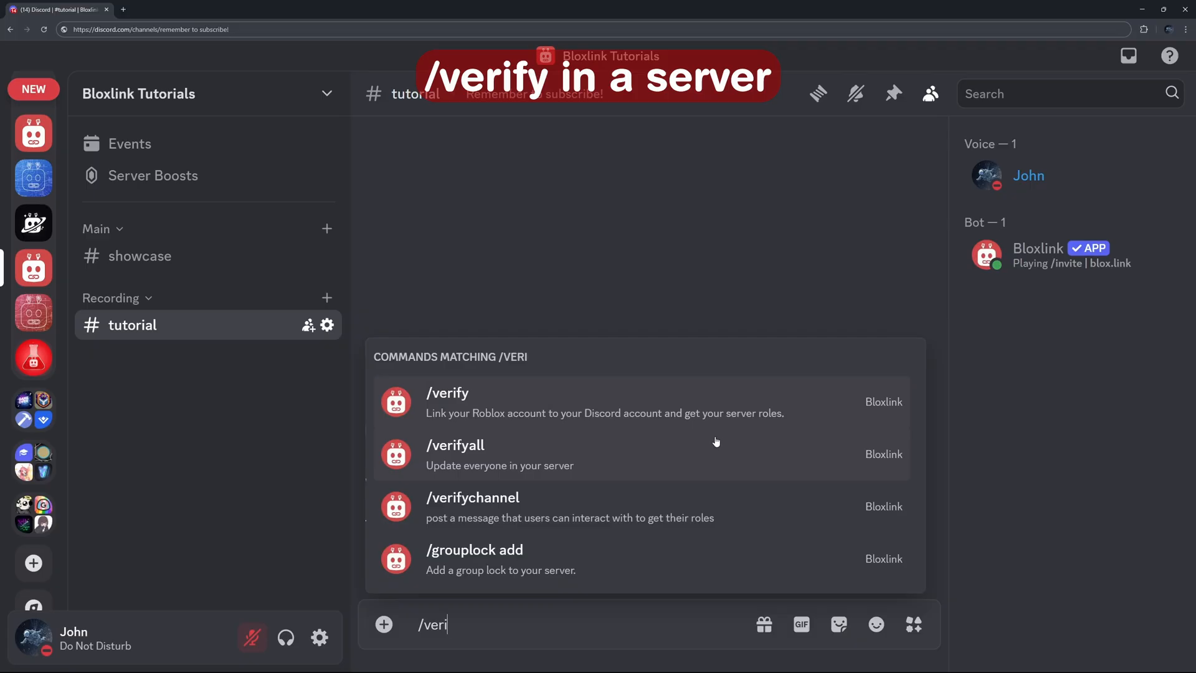
{"action": "left_click", "coordinate": [447, 391]}
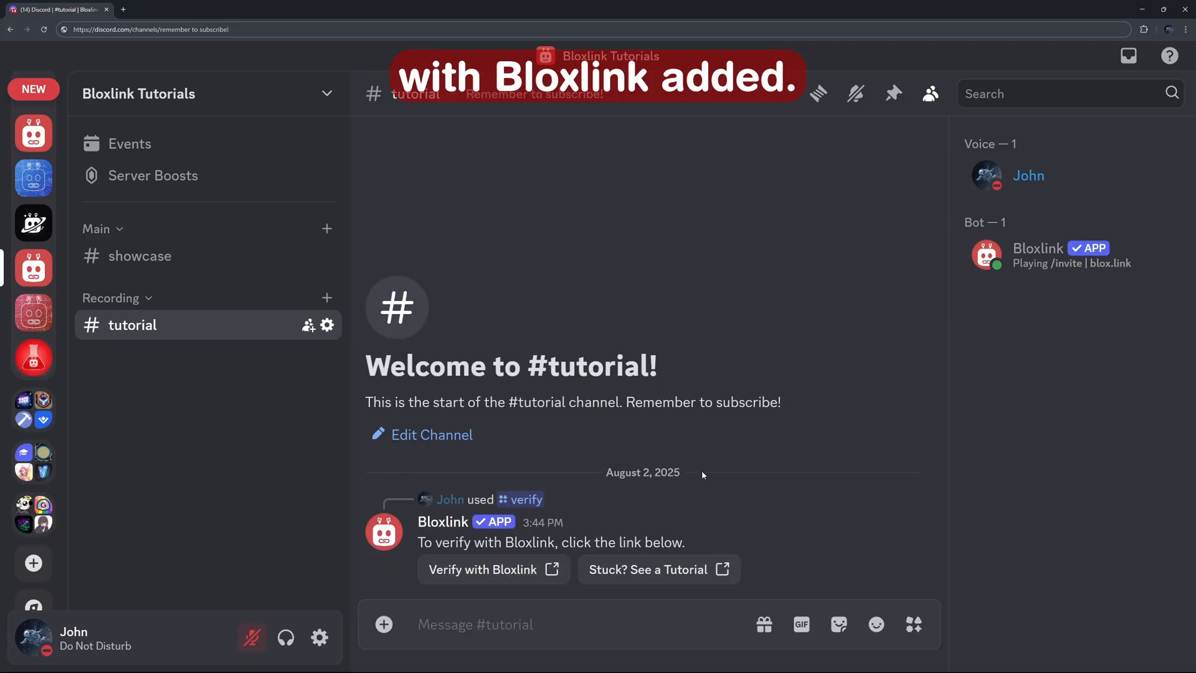
{"action": "left_click", "coordinate": [484, 569]}
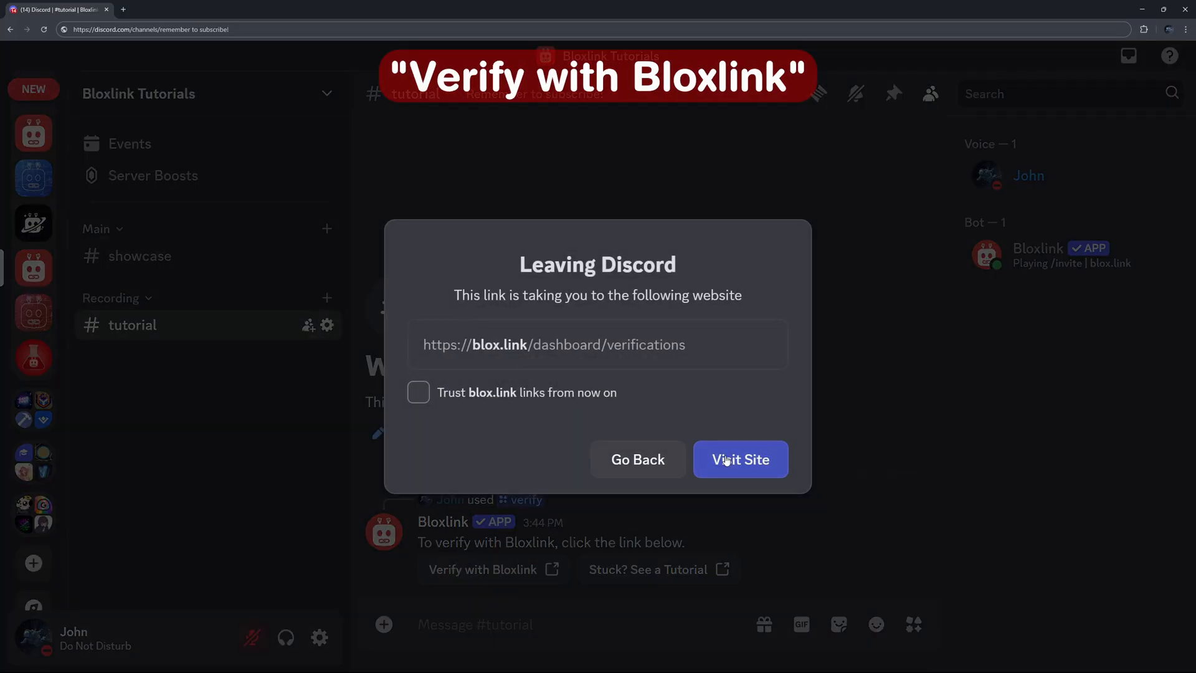
{"action": "left_click", "coordinate": [740, 459]}
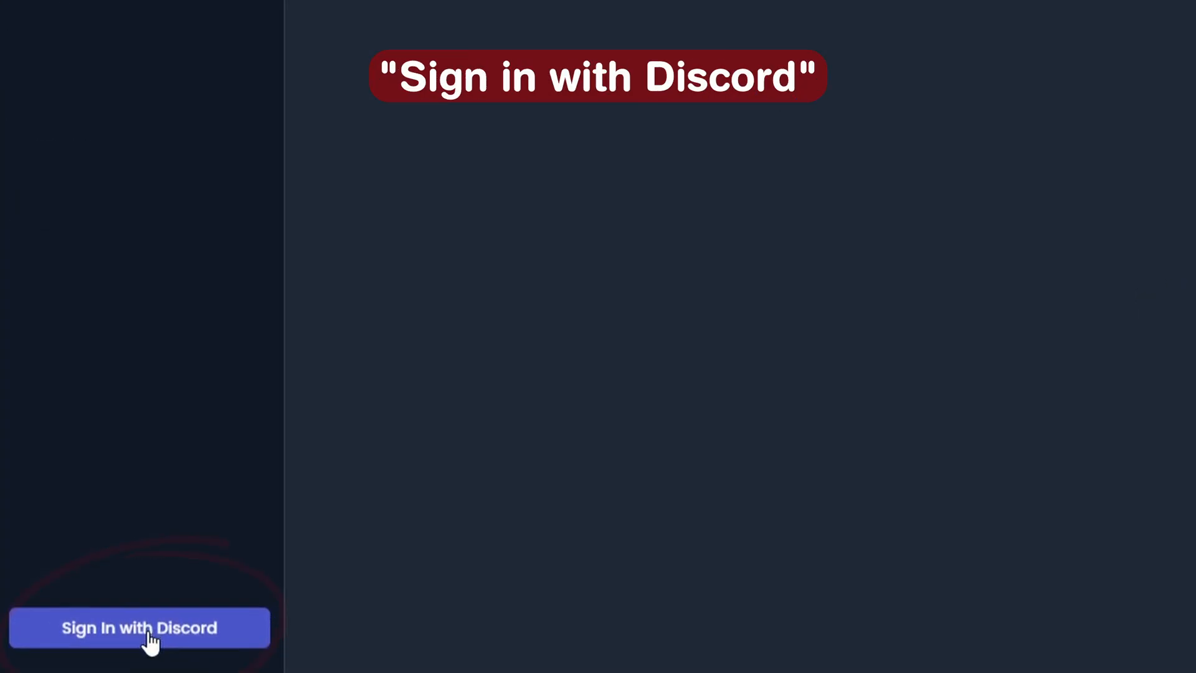
- Authorize Bloxlink with the Discord account and start linking Roblox via 'Authorize Roblox'
{"action": "left_click", "coordinate": [140, 627]}
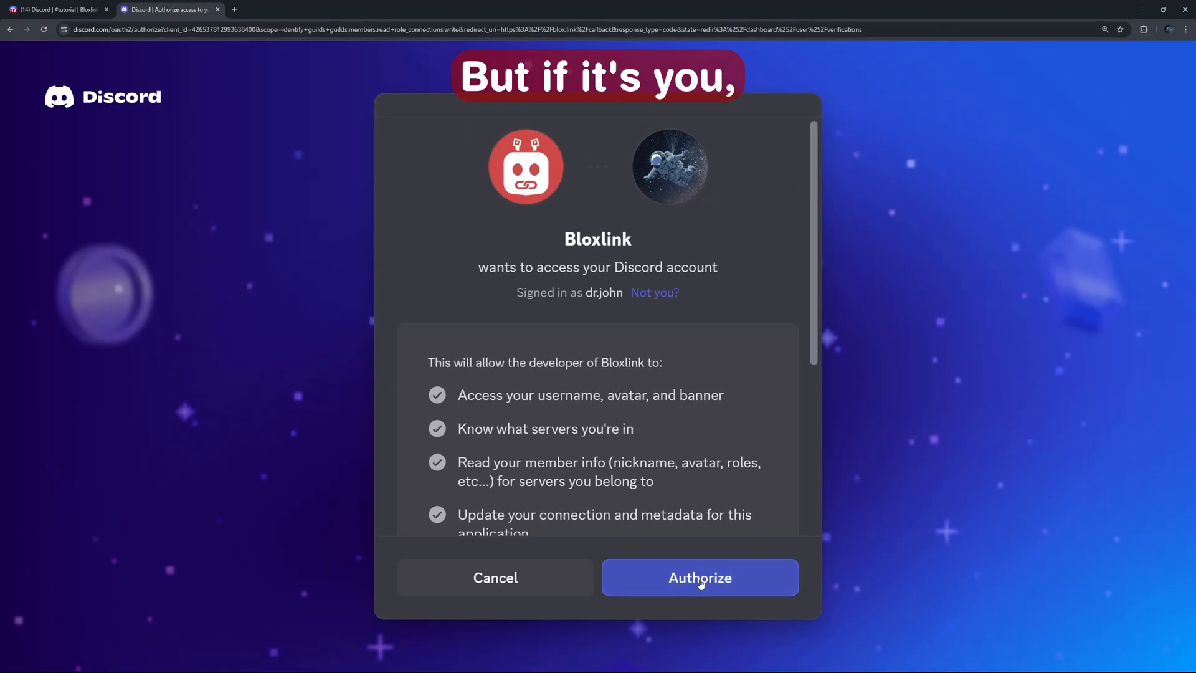
{"action": "left_click", "coordinate": [698, 577]}
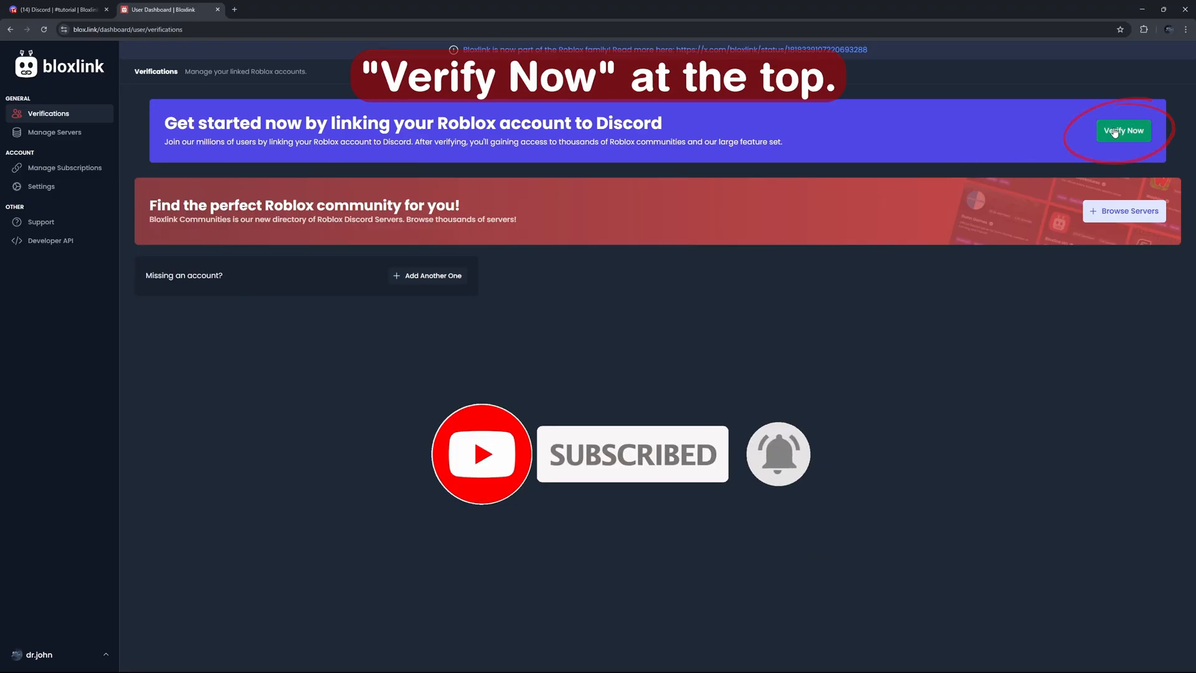
{"action": "left_click", "coordinate": [1122, 130]}
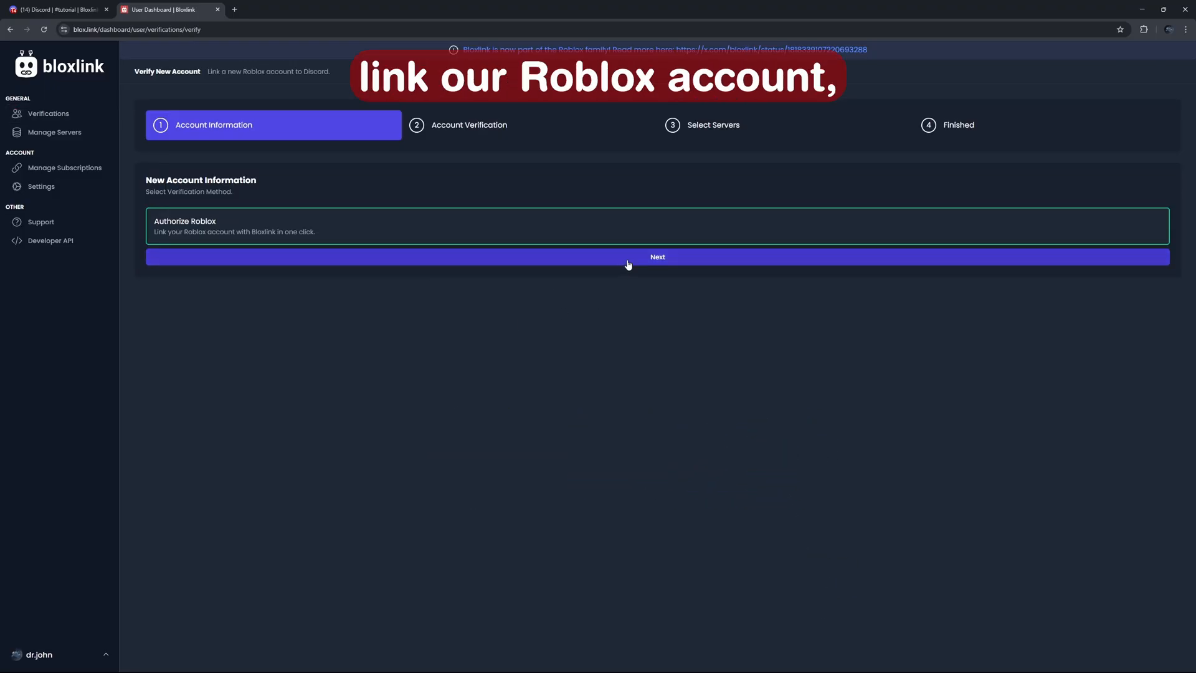
{"action": "left_click", "coordinate": [656, 256]}
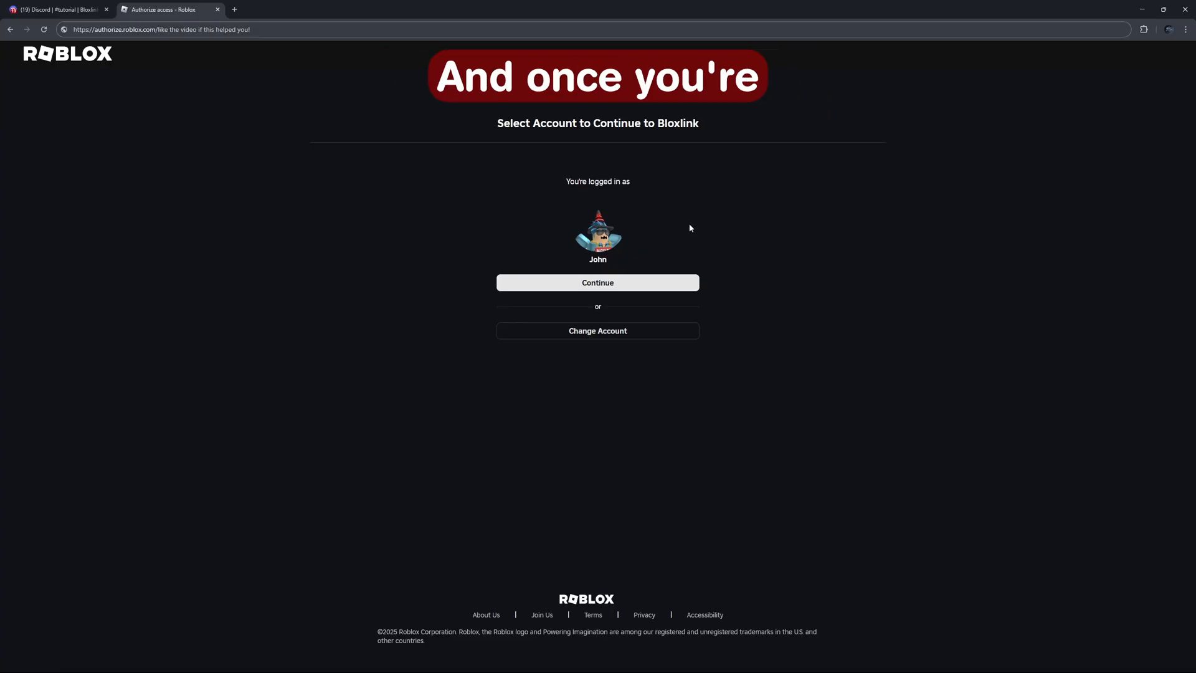
{"action": "mouse_move", "coordinate": [588, 255]}
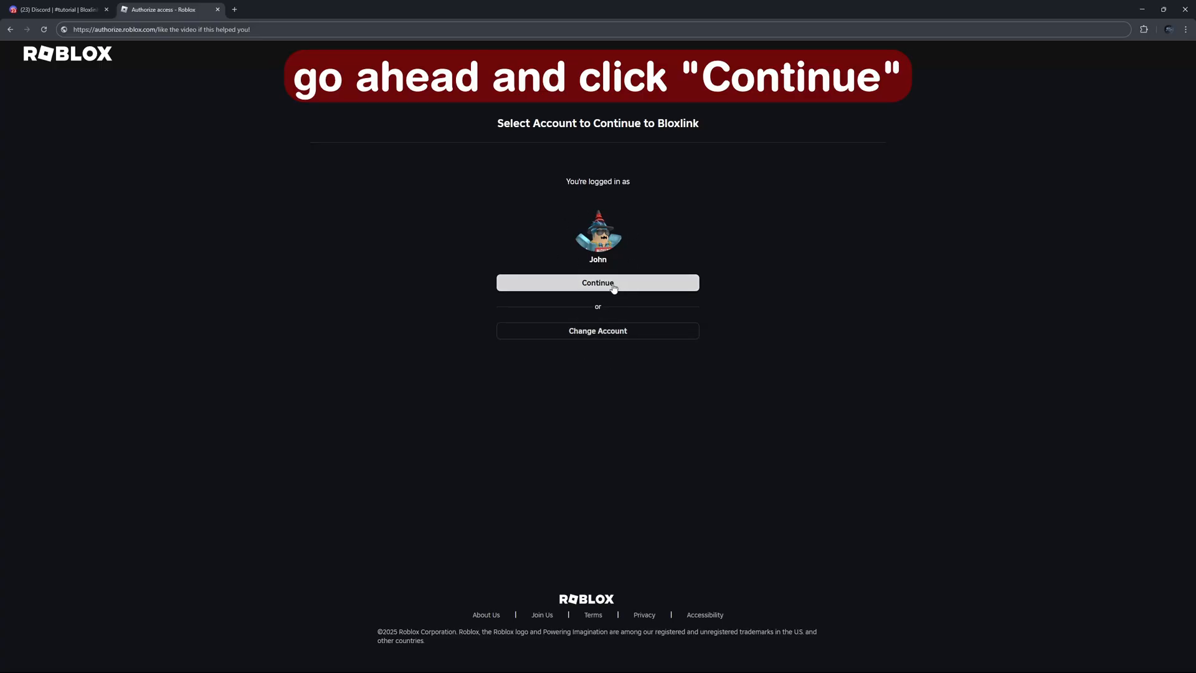
- Continue as the logged-in Roblox account and confirm giving Bloxlink access
{"action": "left_click", "coordinate": [597, 282]}
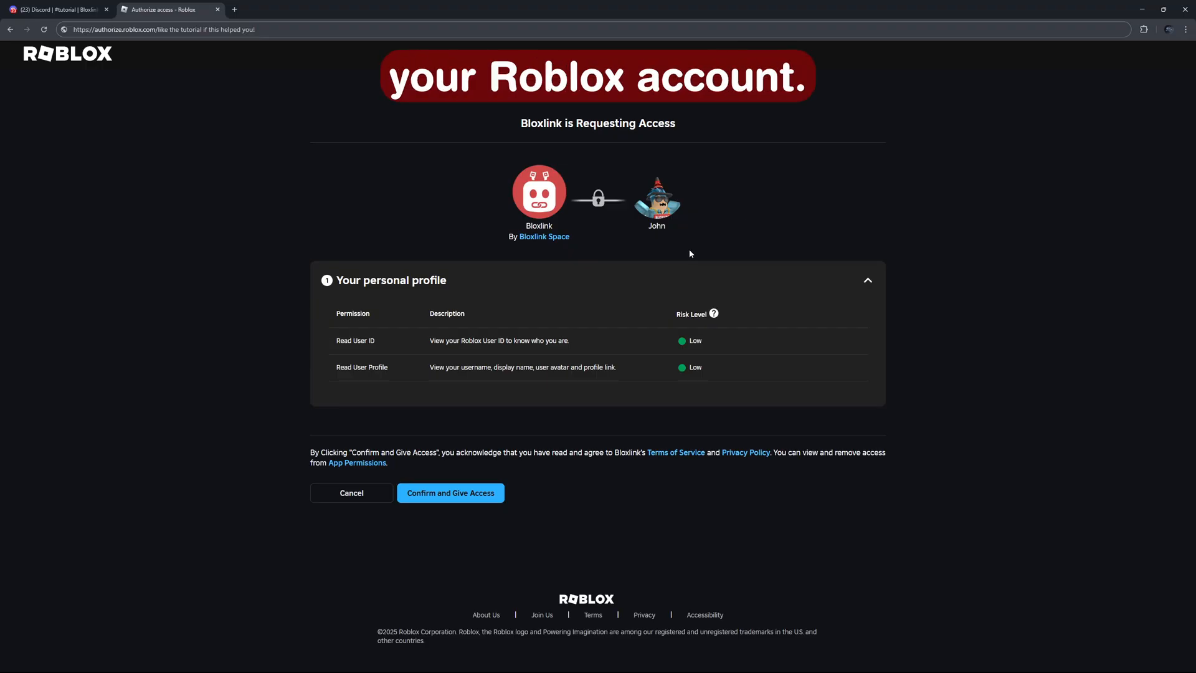
{"action": "mouse_move", "coordinate": [450, 493]}
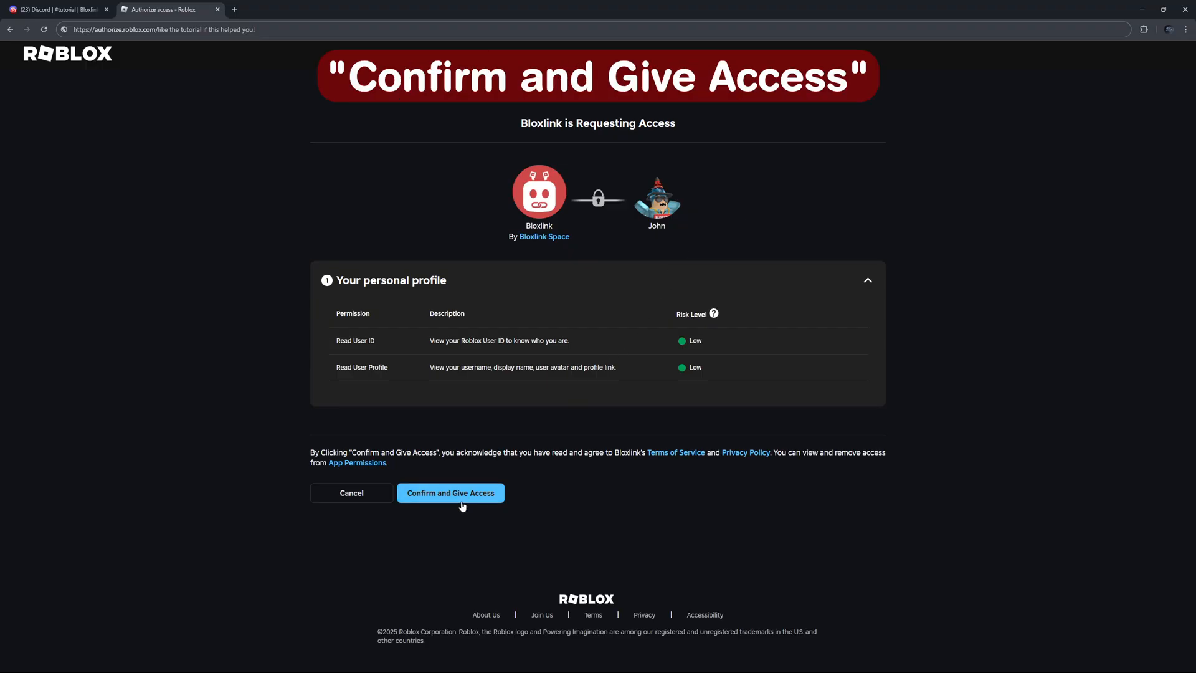
{"action": "left_click", "coordinate": [450, 492]}
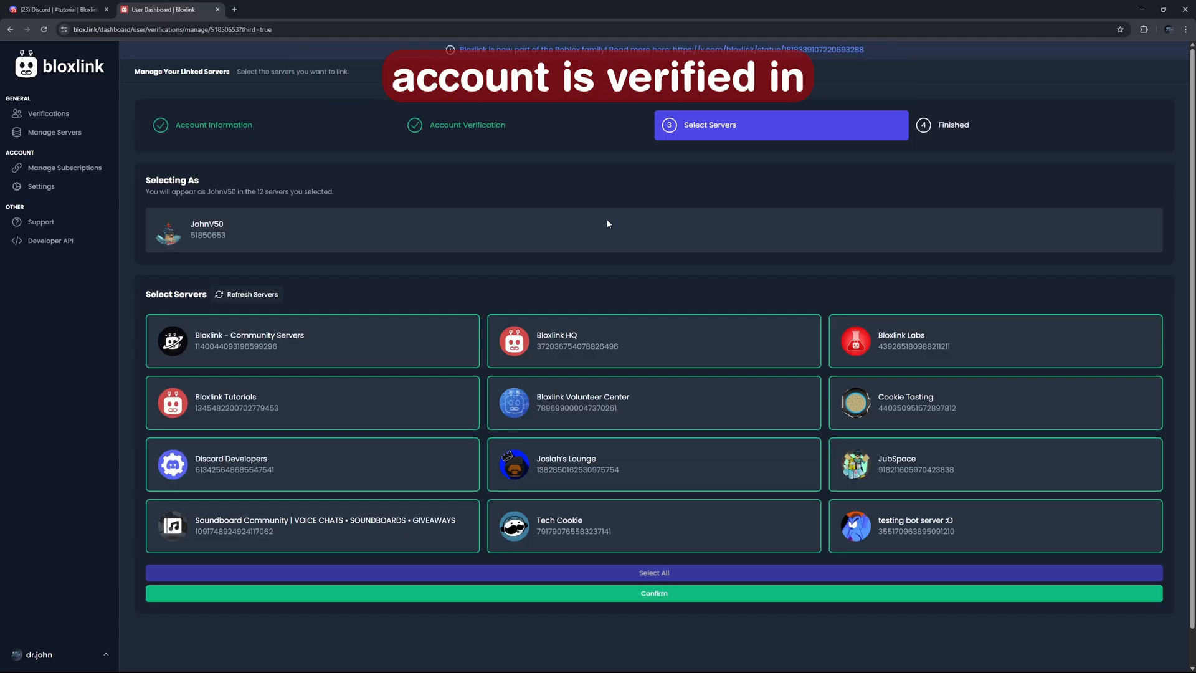
{"action": "mouse_move", "coordinate": [610, 206]}
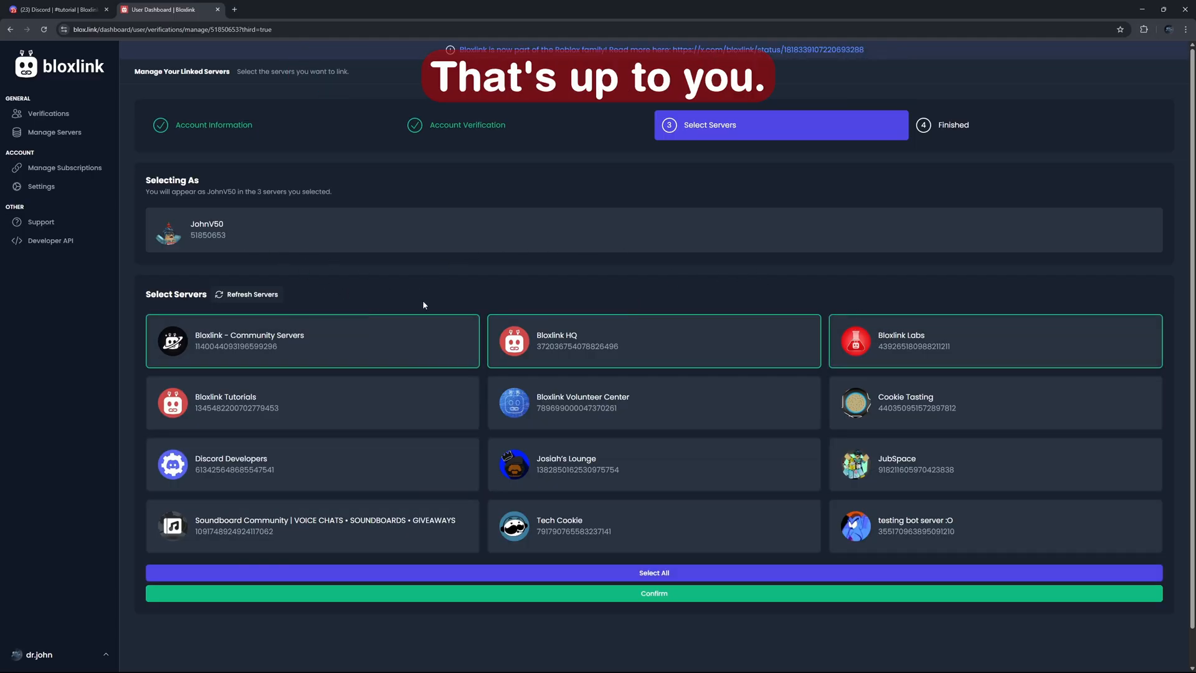
- Select all twelve servers, confirm, and switch back to the Discord tab
{"action": "left_click", "coordinate": [652, 573]}
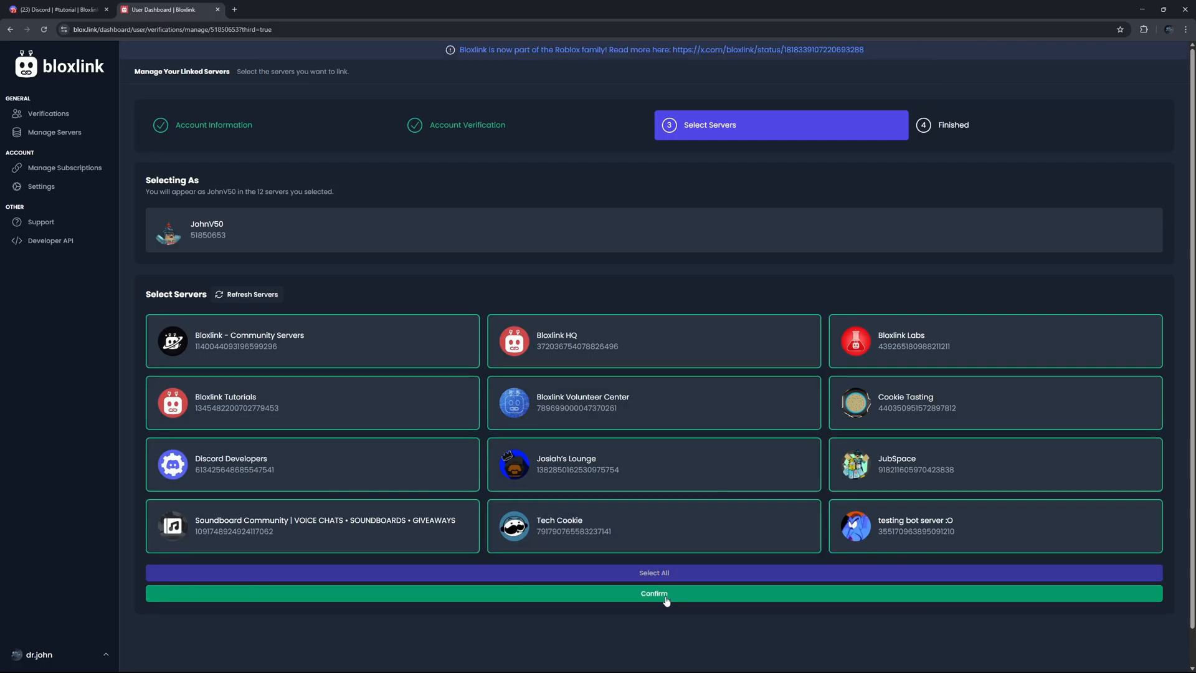
{"action": "left_click", "coordinate": [653, 593]}
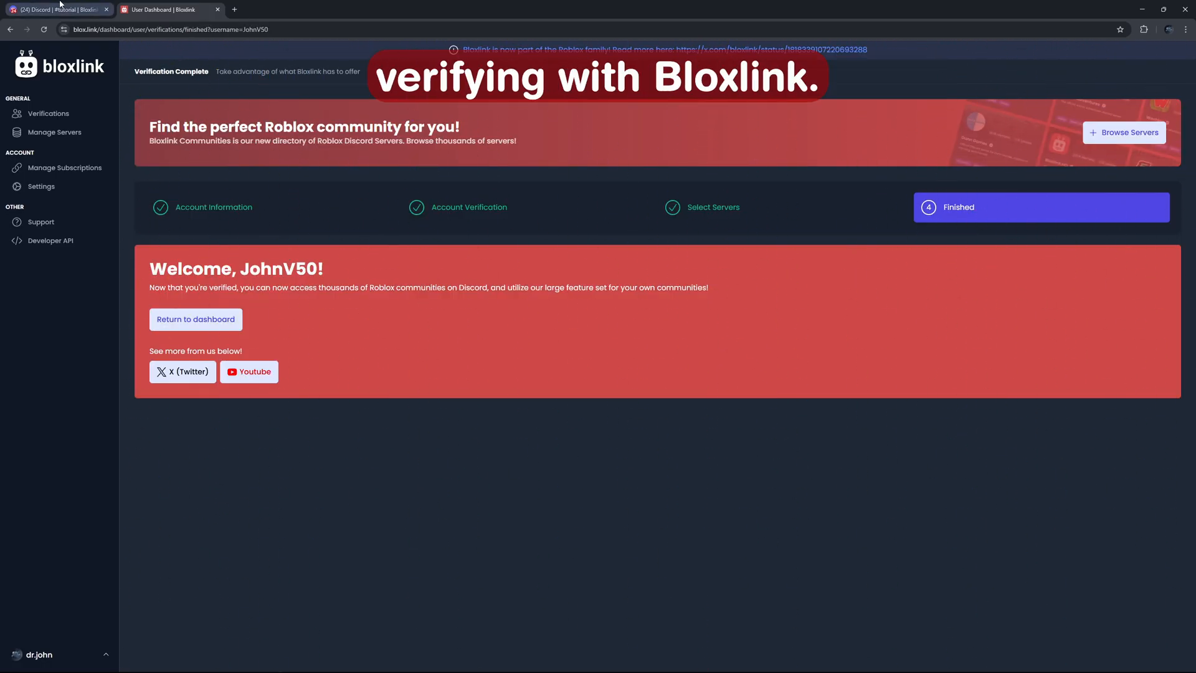
{"action": "left_click", "coordinate": [54, 9]}
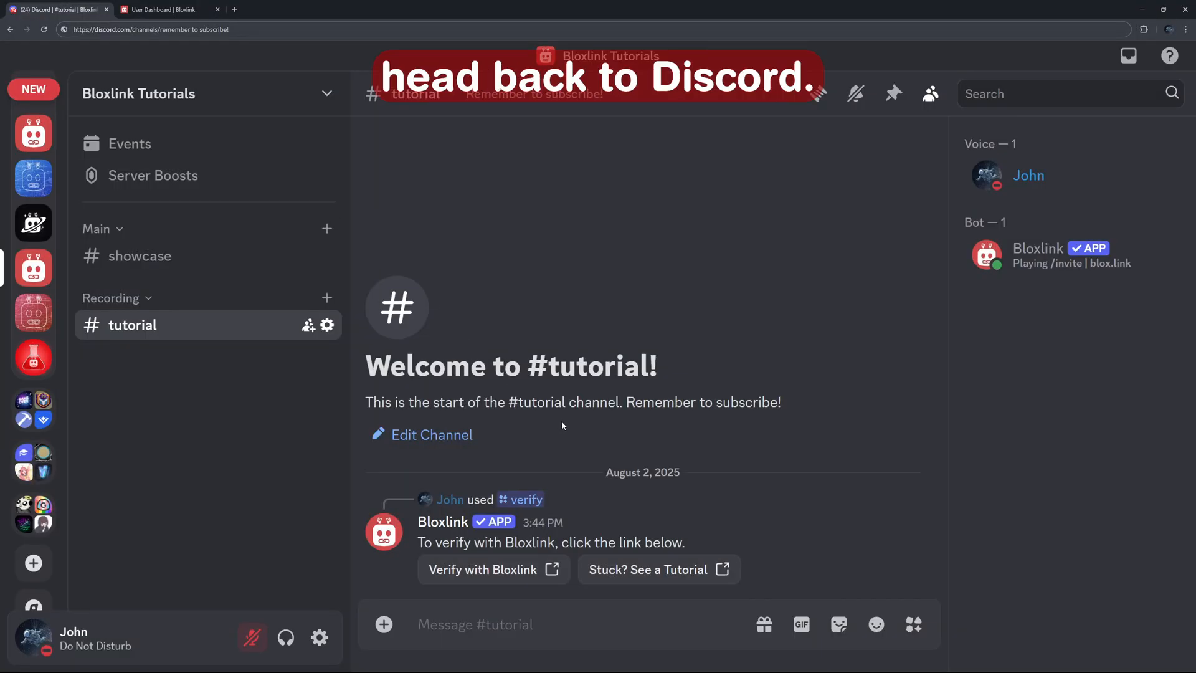
{"action": "type", "text": "/veri"}
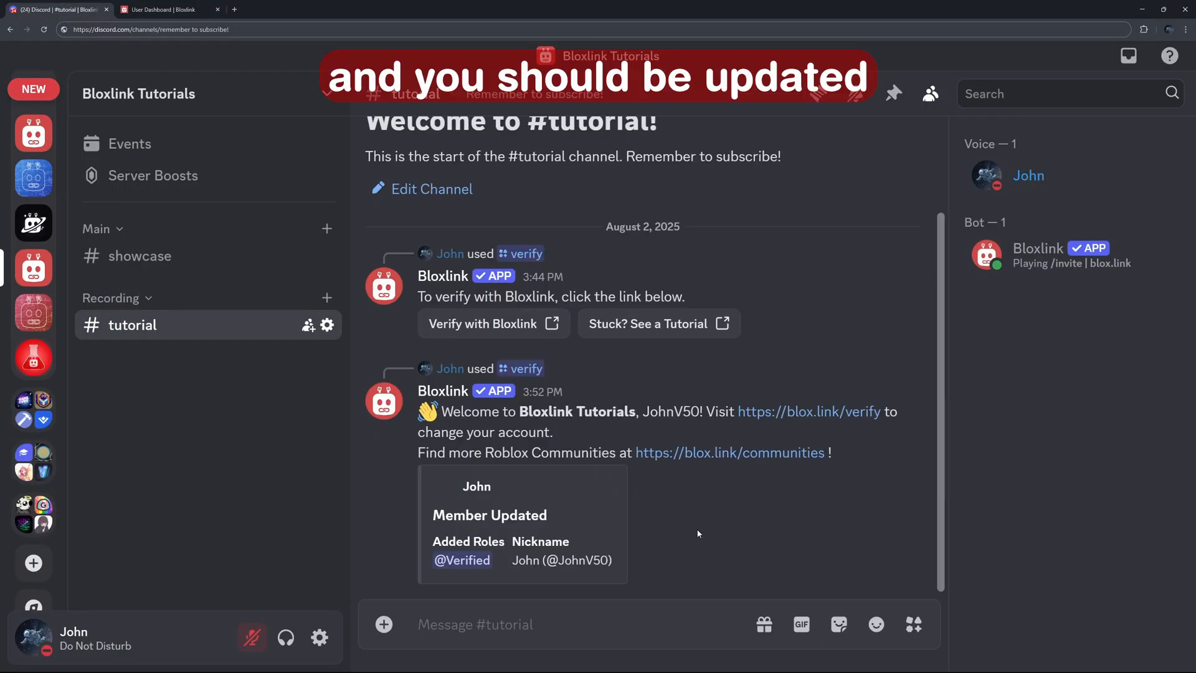
{"action": "mouse_move", "coordinate": [824, 516]}
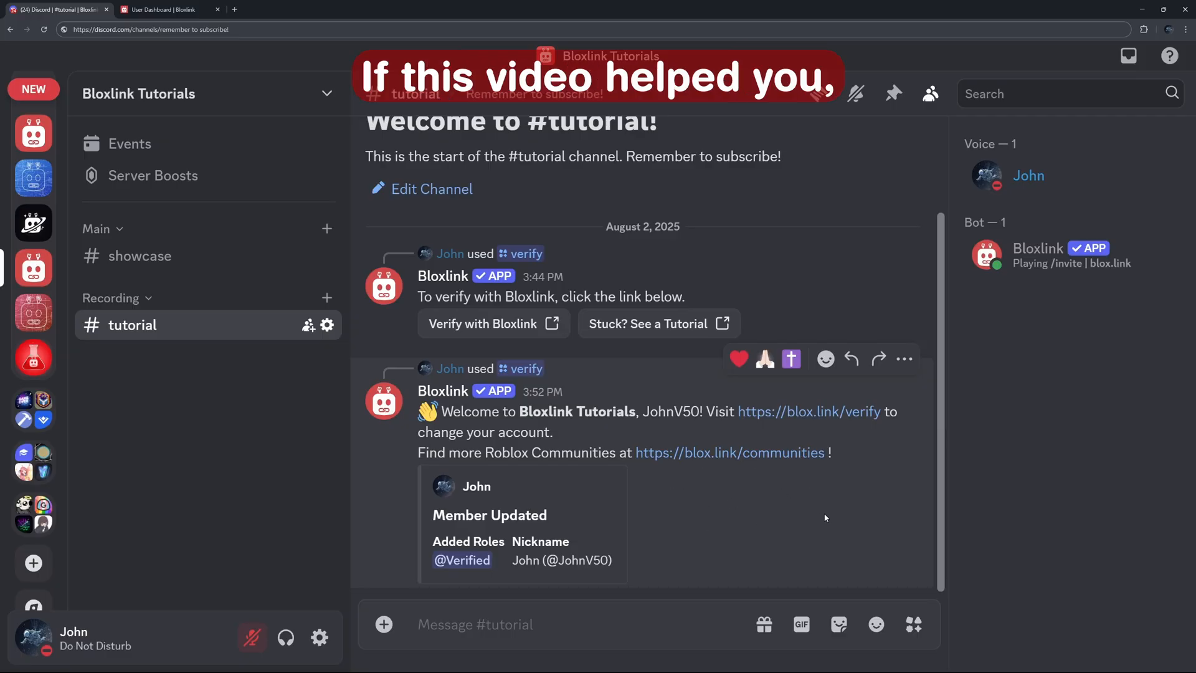